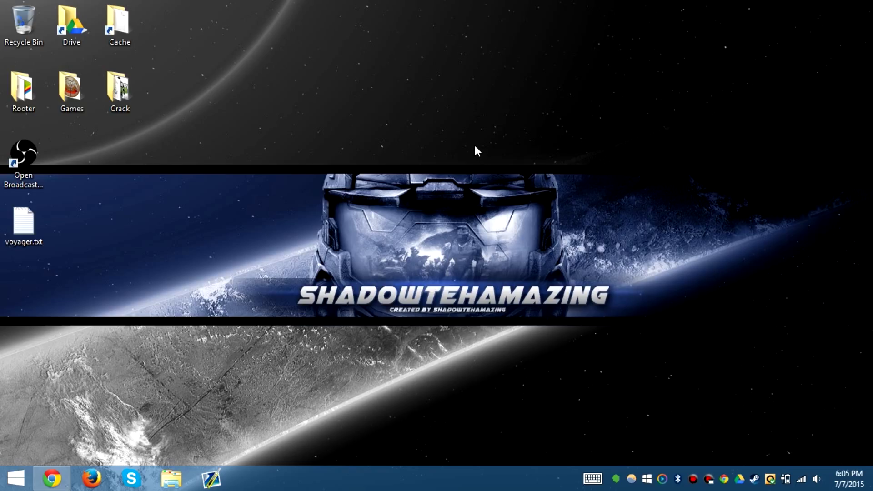
pyautogui.moveTo(58, 460)
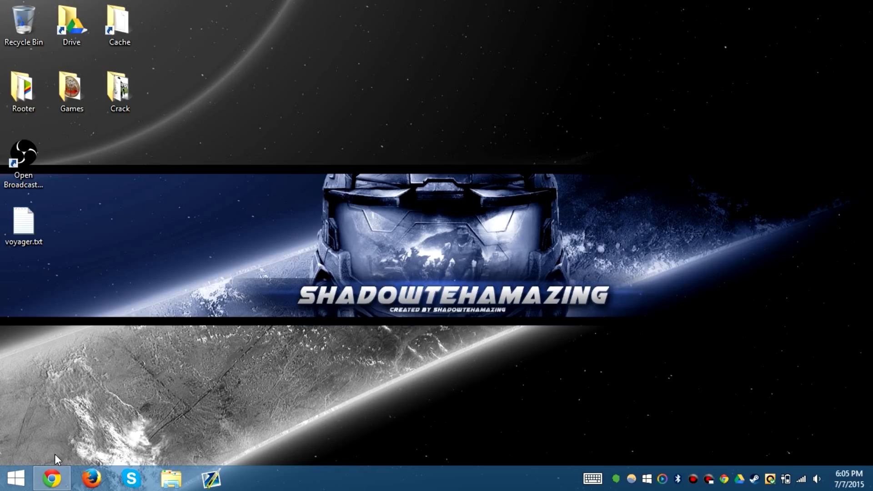
pyautogui.moveTo(51, 477)
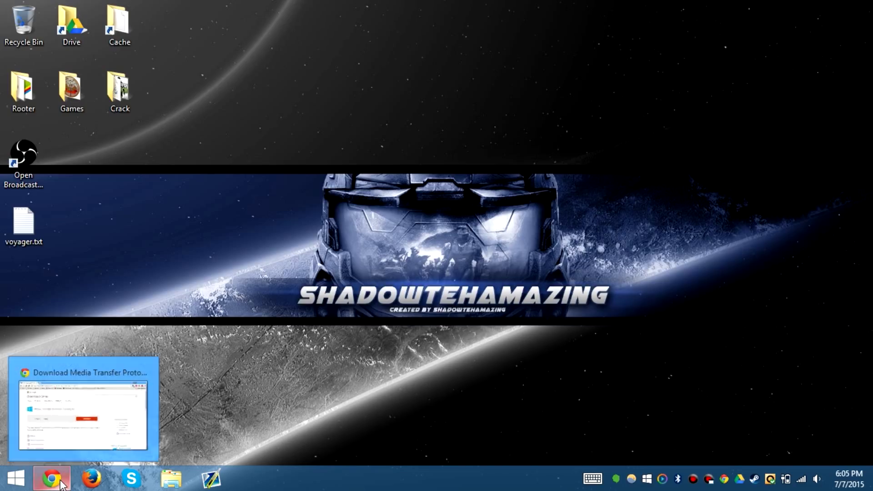
pyautogui.moveTo(339, 273)
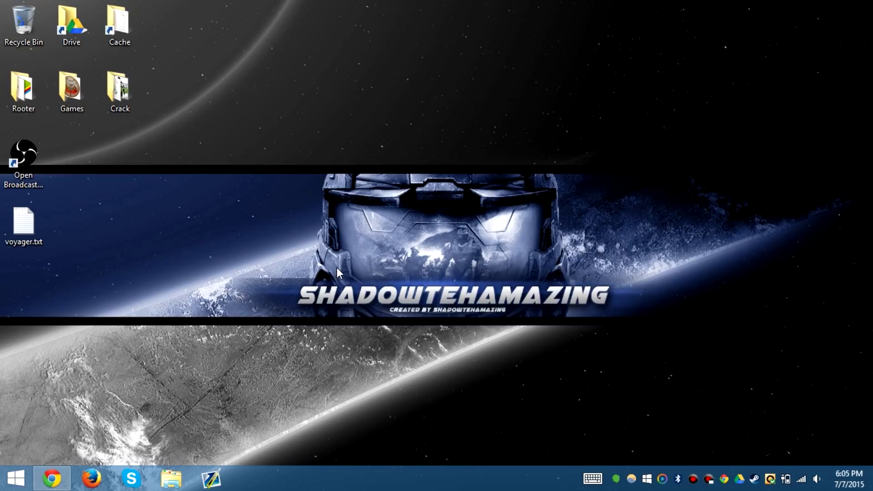
pyautogui.moveTo(139, 330)
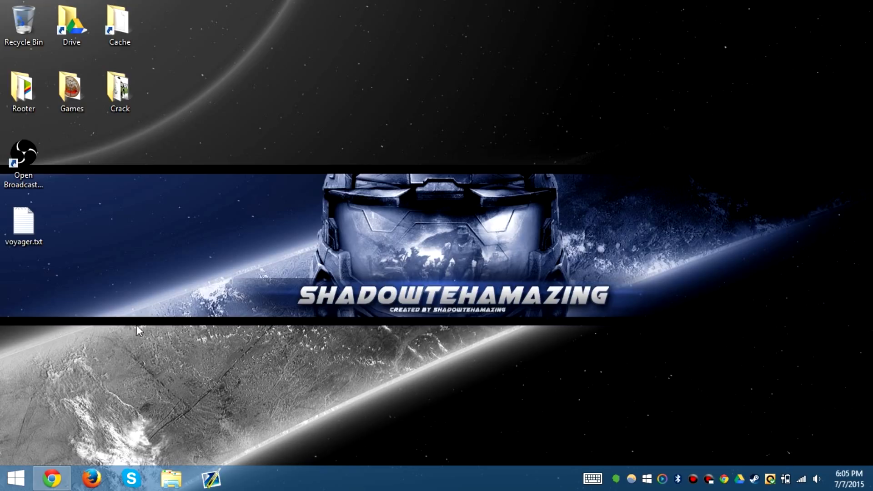
pyautogui.moveTo(140, 316)
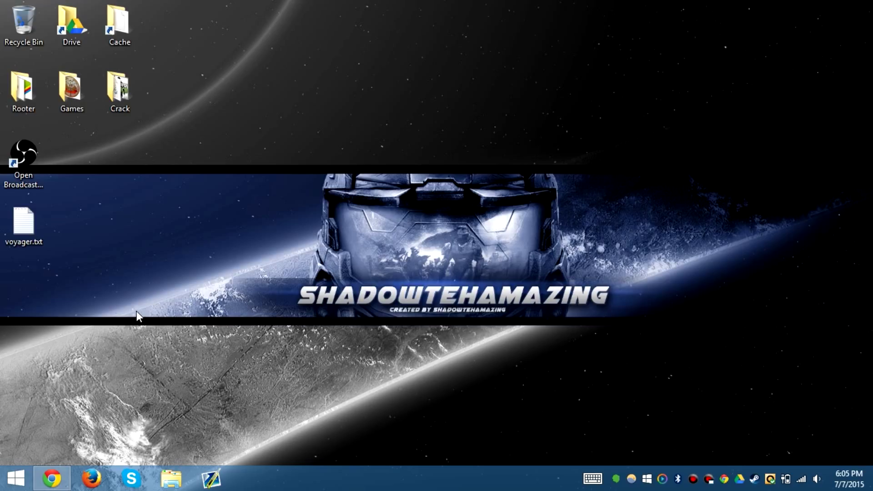
pyautogui.moveTo(91, 359)
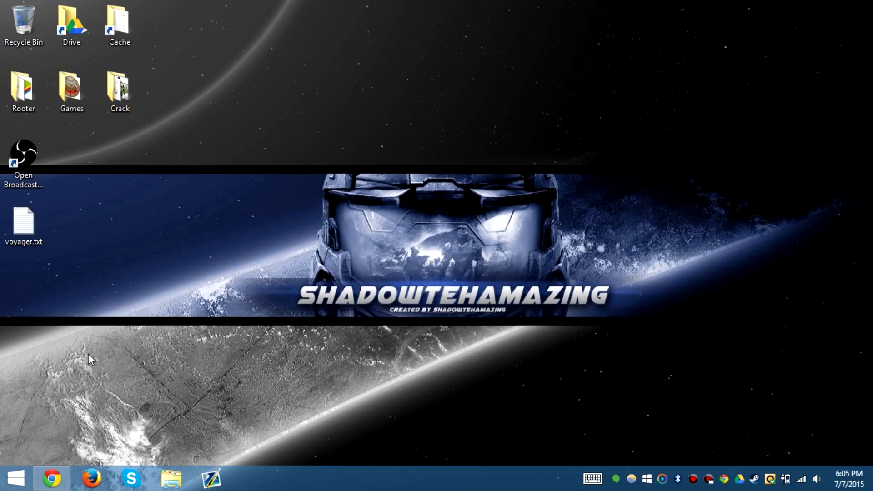
pyautogui.moveTo(156, 372)
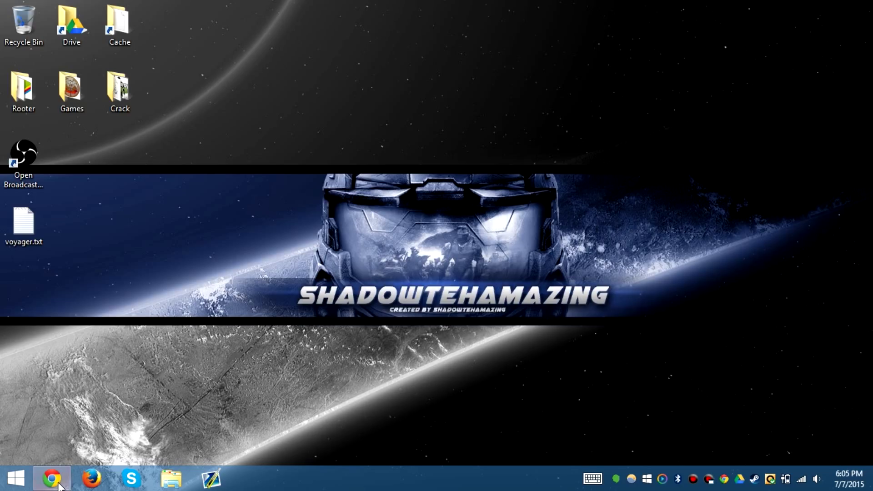
# Download mtppk12.exe, the Media Transfer Protocol Porting Kit, from the Microsoft Download Center page.
pyautogui.click(51, 477)
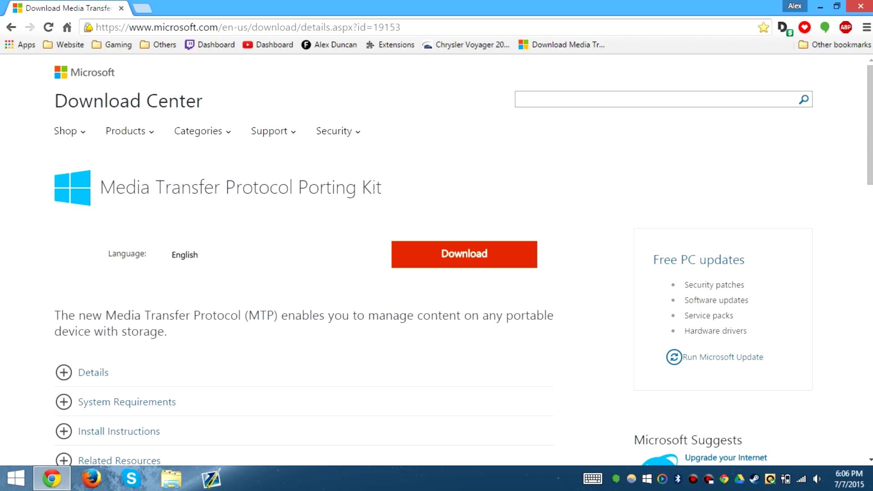
pyautogui.doubleClick(240, 188)
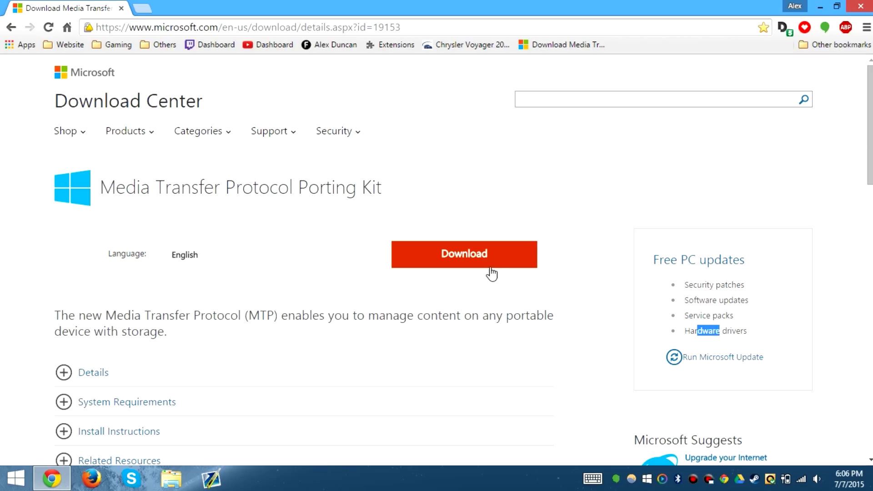
pyautogui.click(463, 253)
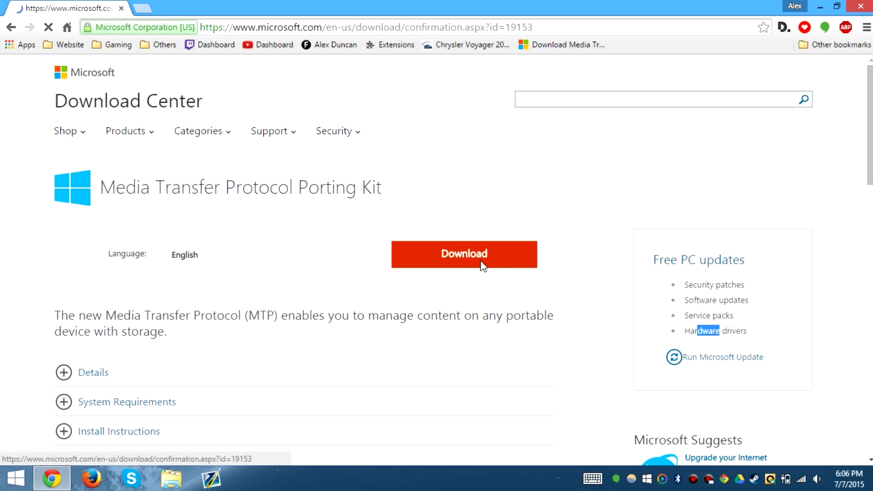
pyautogui.click(463, 254)
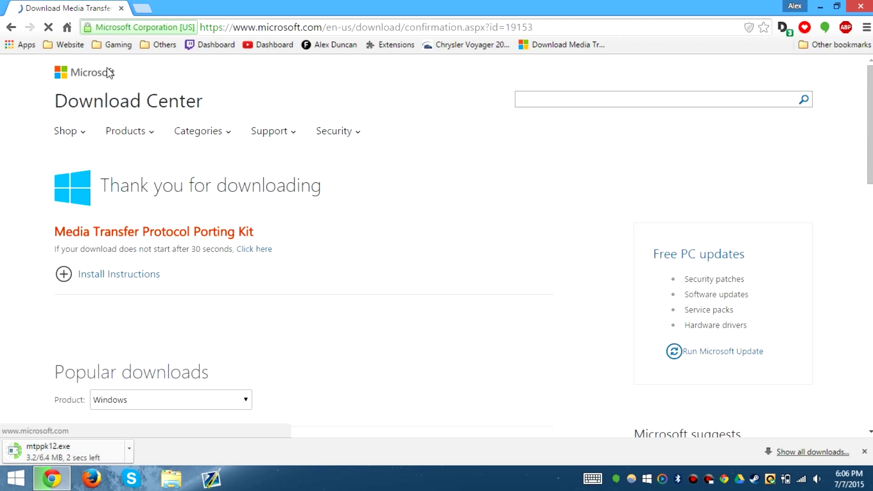
pyautogui.moveTo(146, 470)
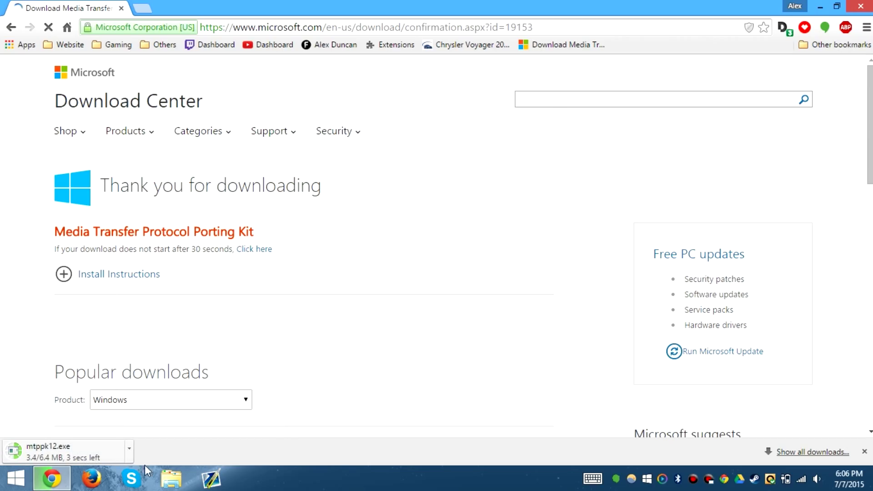
# Run mtppk12.exe from the Downloads folder, with the browser and file browser tiled side by side.
pyautogui.click(170, 478)
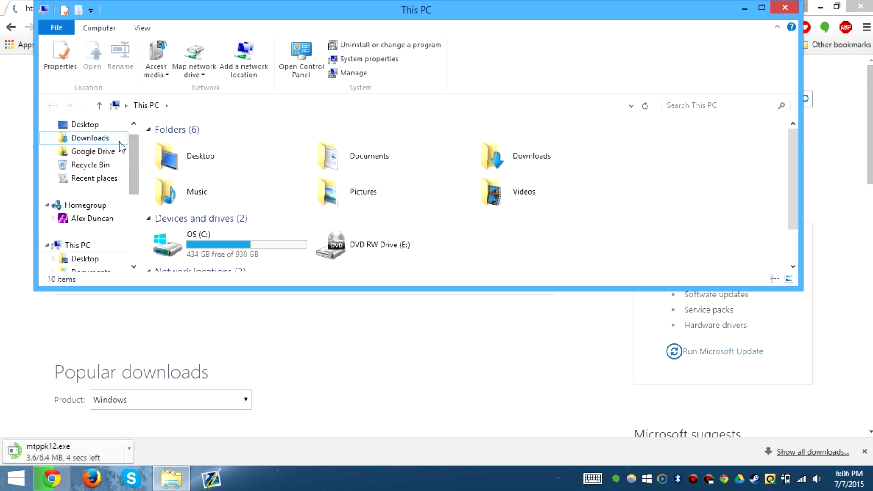
pyautogui.click(90, 138)
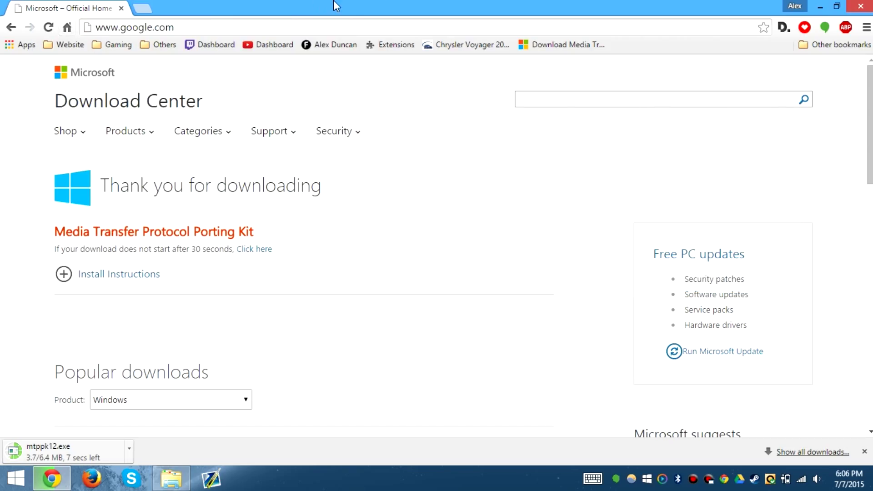
pyautogui.click(171, 477)
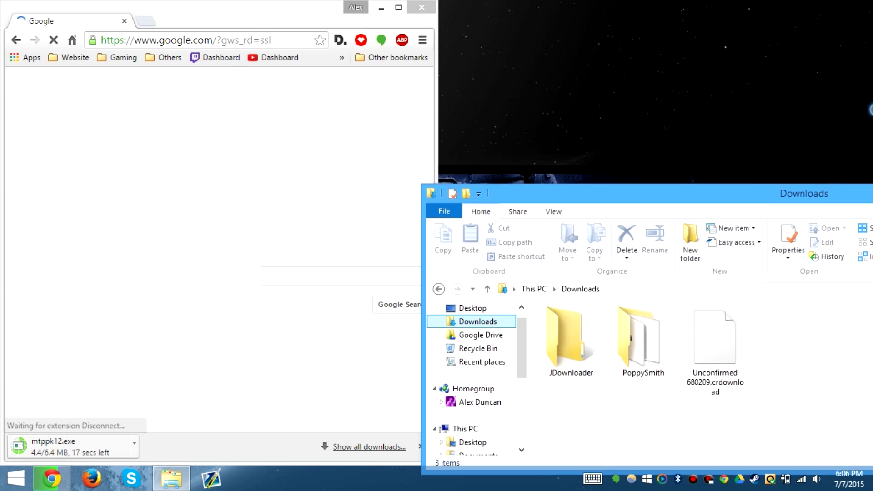
pyautogui.click(397, 57)
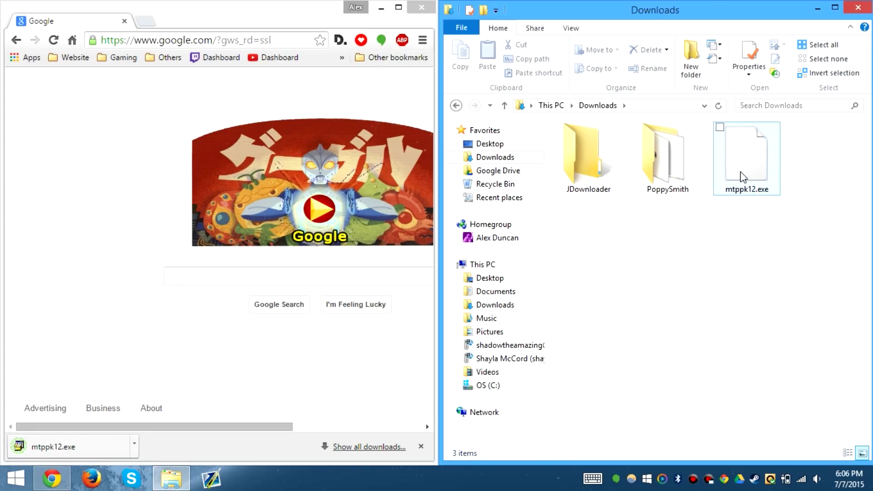
pyautogui.click(745, 158)
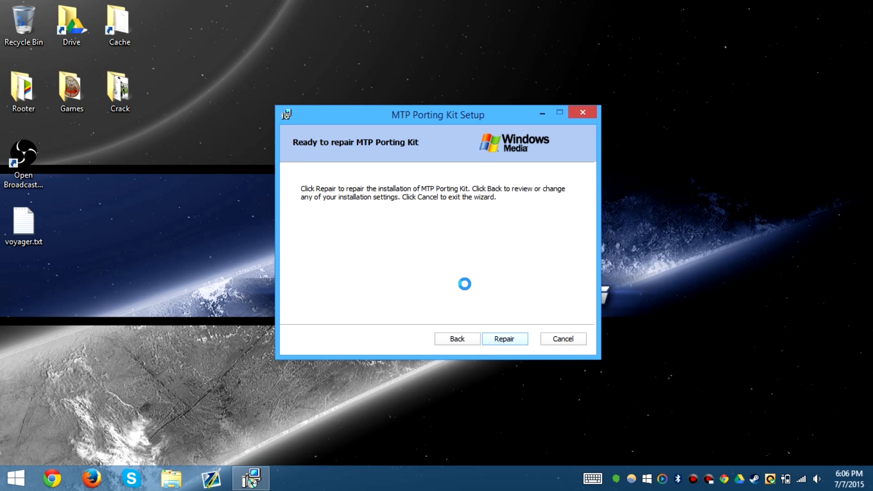
# Go to Google+ from the Google apps list and bring up its main navigation.
pyautogui.click(51, 478)
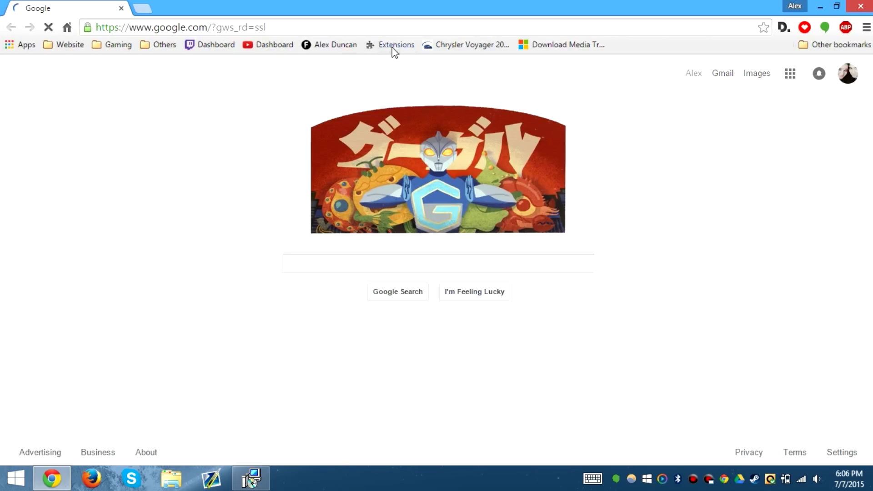
pyautogui.click(790, 73)
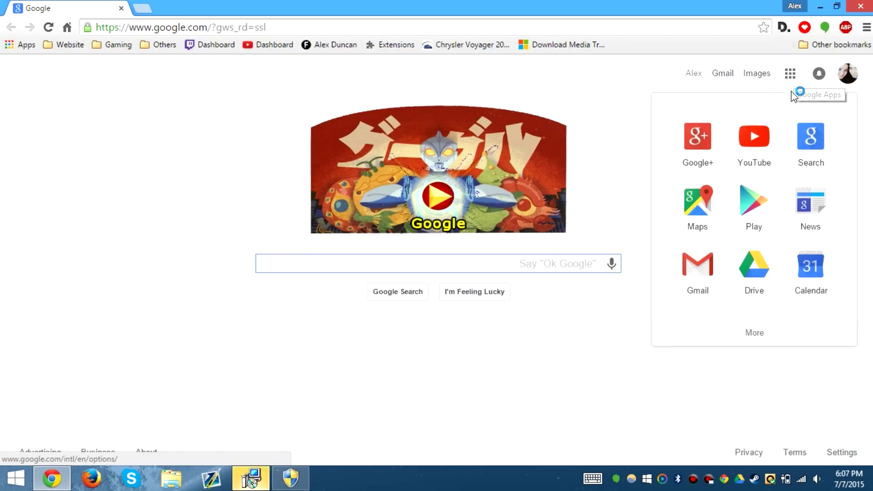
pyautogui.click(698, 137)
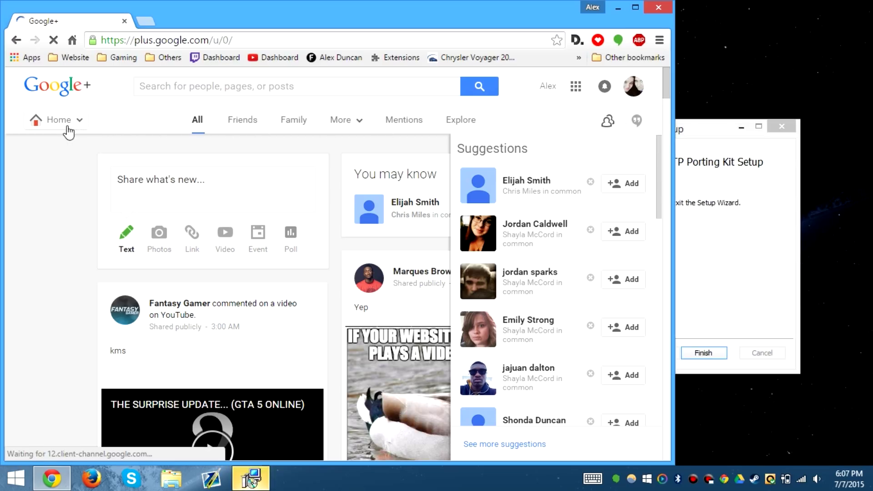
pyautogui.click(57, 120)
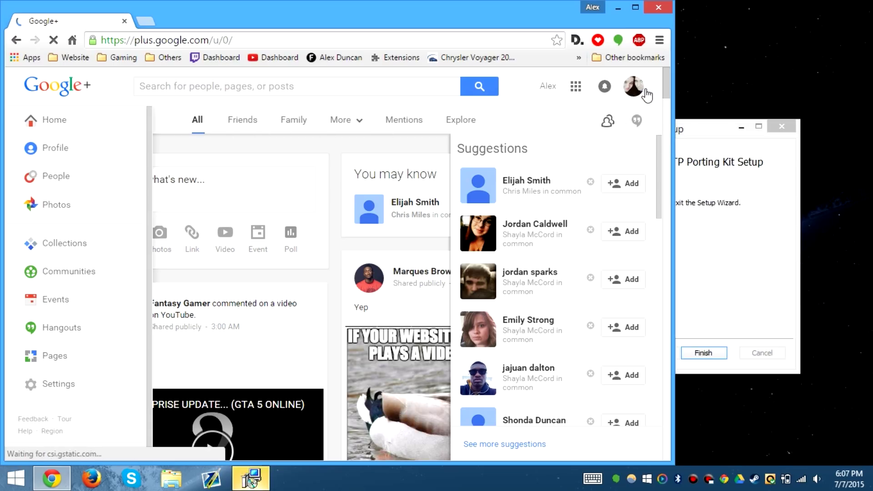
# Switch accounts, decline restarting the computer now, and head to the YouTube creator dashboard.
pyautogui.click(633, 86)
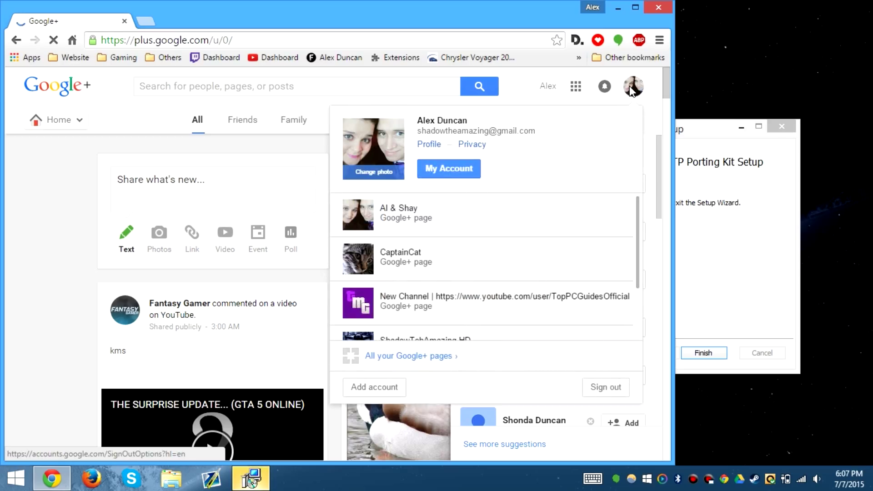
pyautogui.click(428, 144)
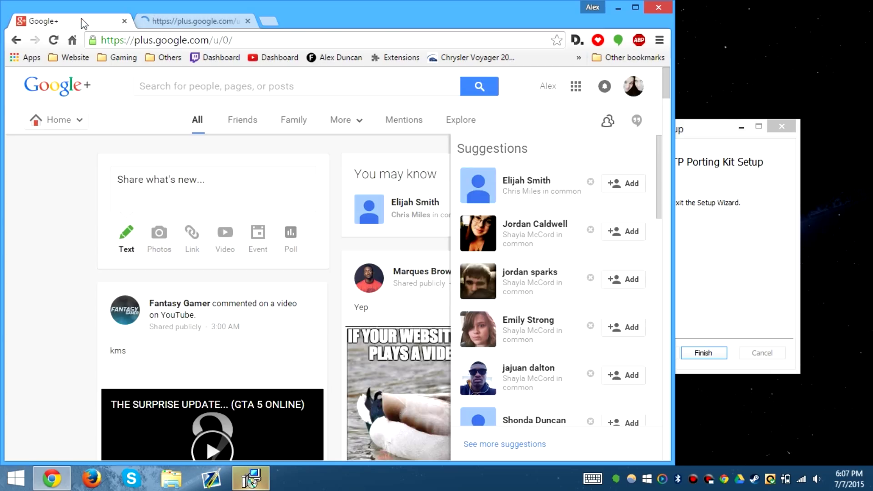
pyautogui.moveTo(478, 185)
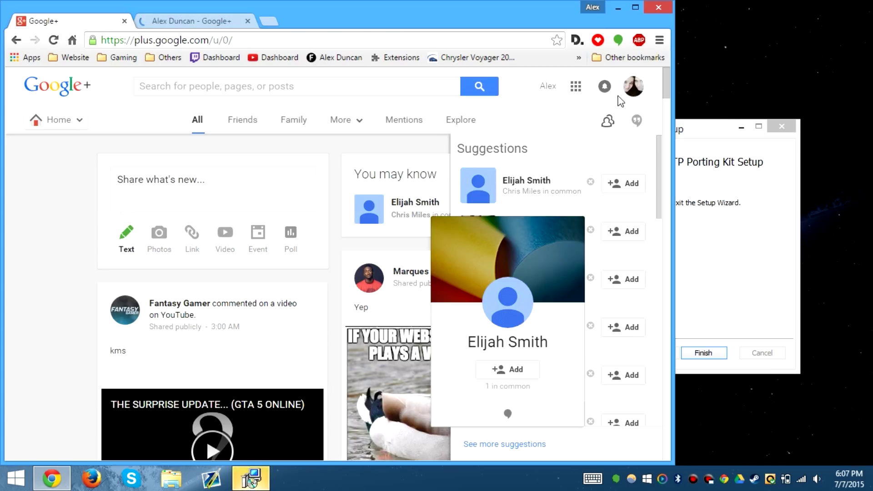
pyautogui.click(704, 352)
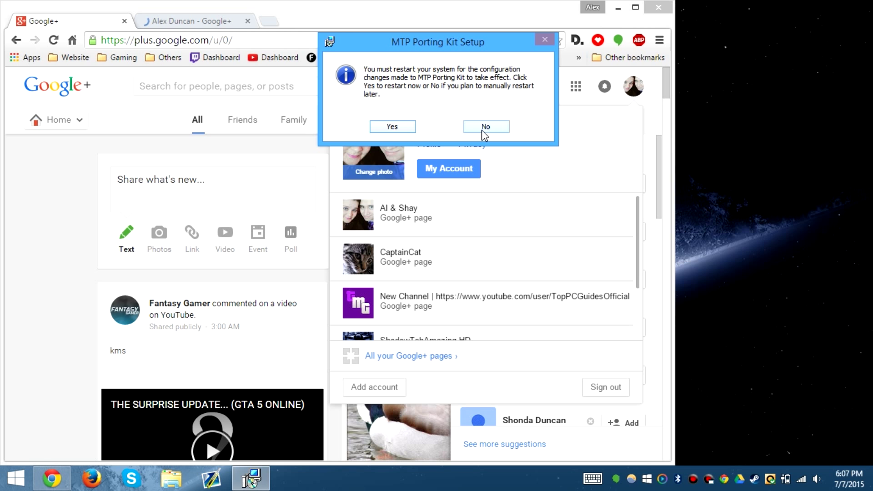
pyautogui.click(485, 126)
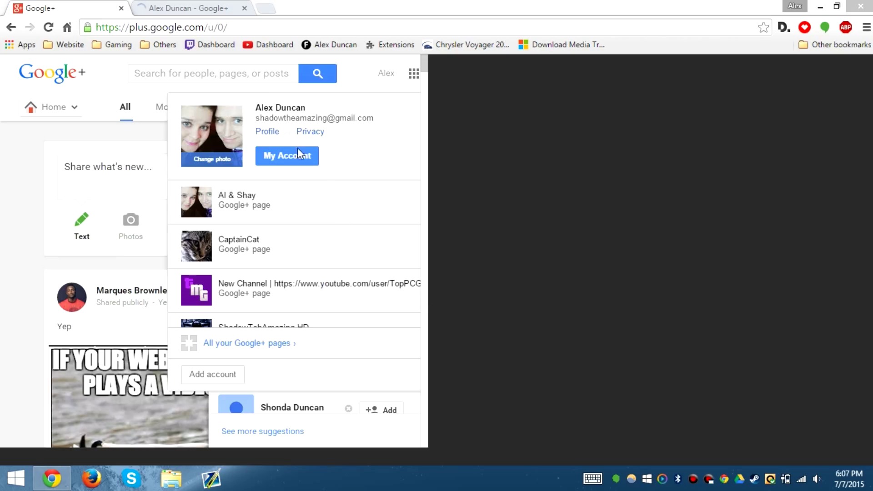
pyautogui.click(272, 45)
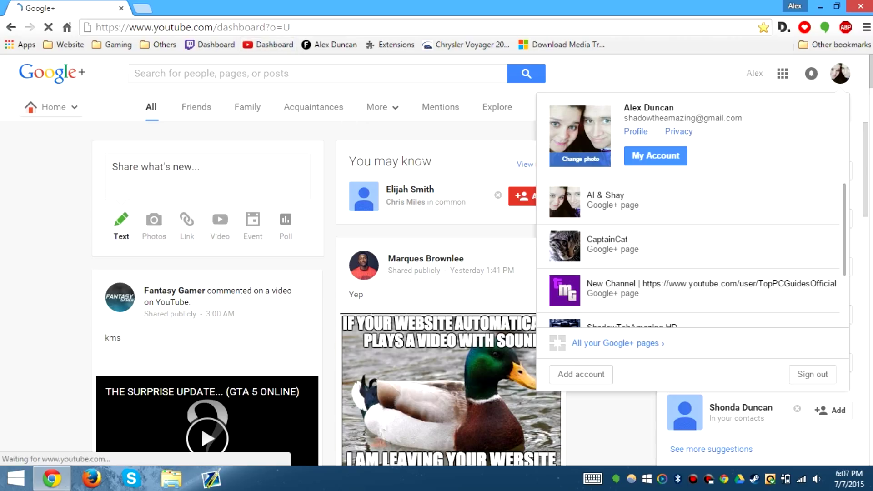
pyautogui.moveTo(288, 6)
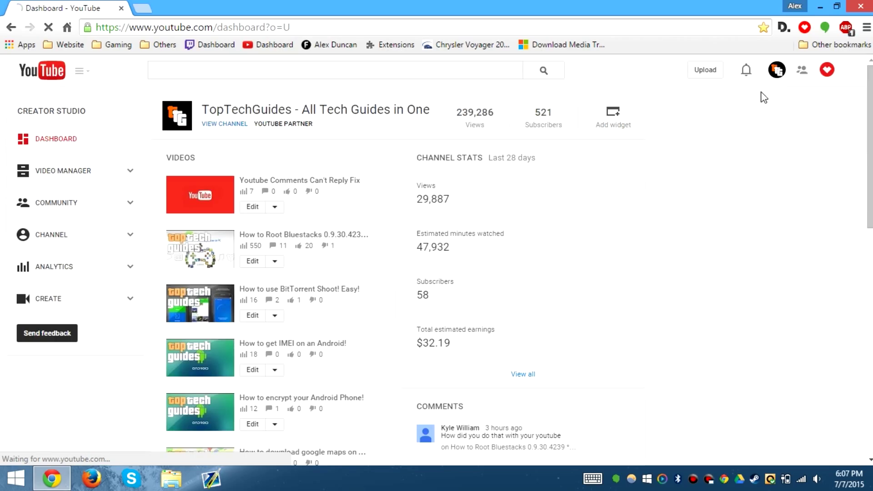
# Reach the TopTechGuides Google+ page and its YouTube videos tab via the YouTube account settings.
pyautogui.click(776, 70)
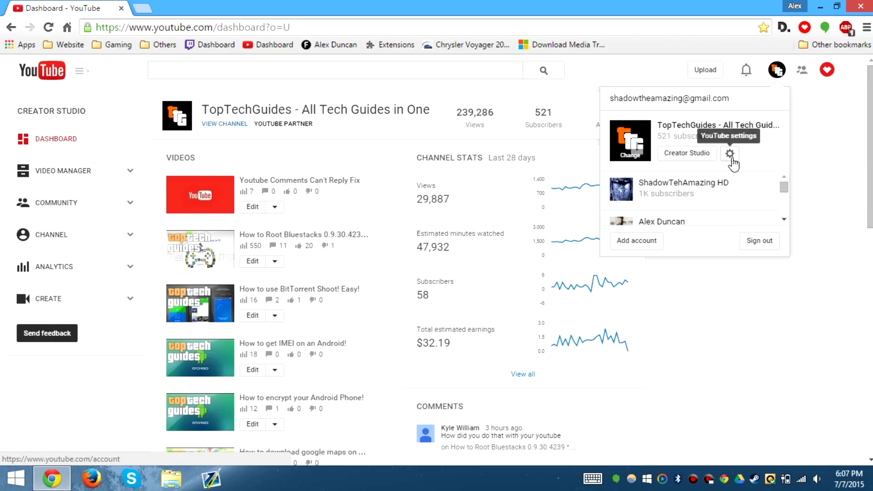
pyautogui.click(730, 153)
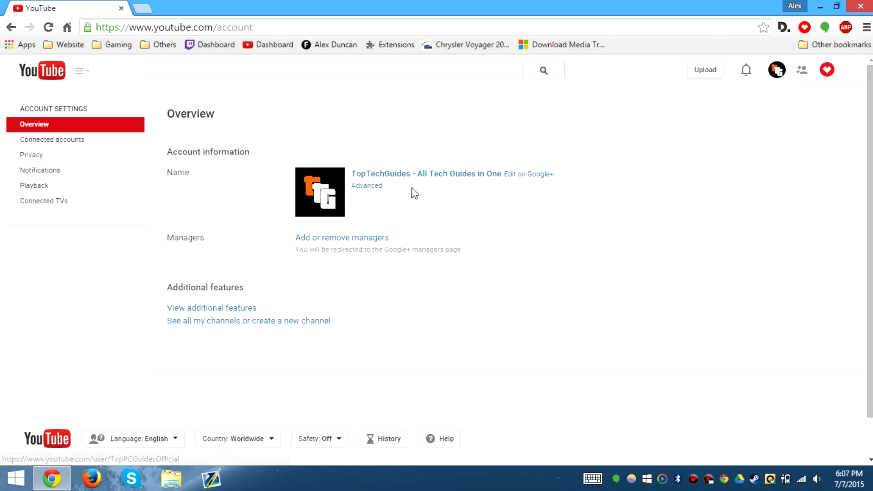
pyautogui.click(527, 173)
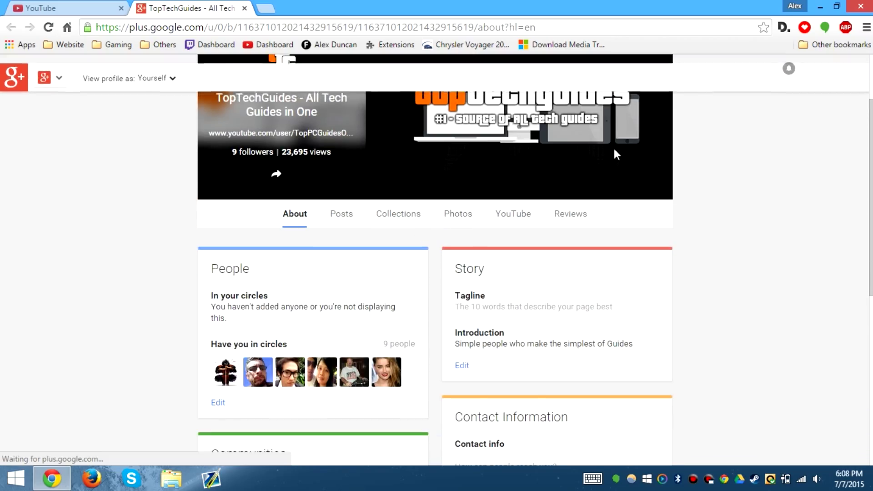
pyautogui.click(512, 213)
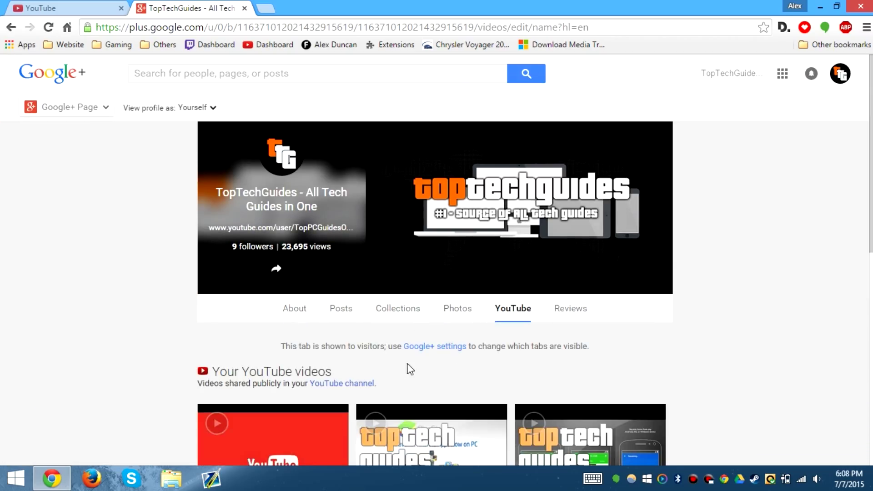
# Show the page settings with 'Who can comment on your public posts?' set to Anyone, highlighting the question.
pyautogui.click(435, 345)
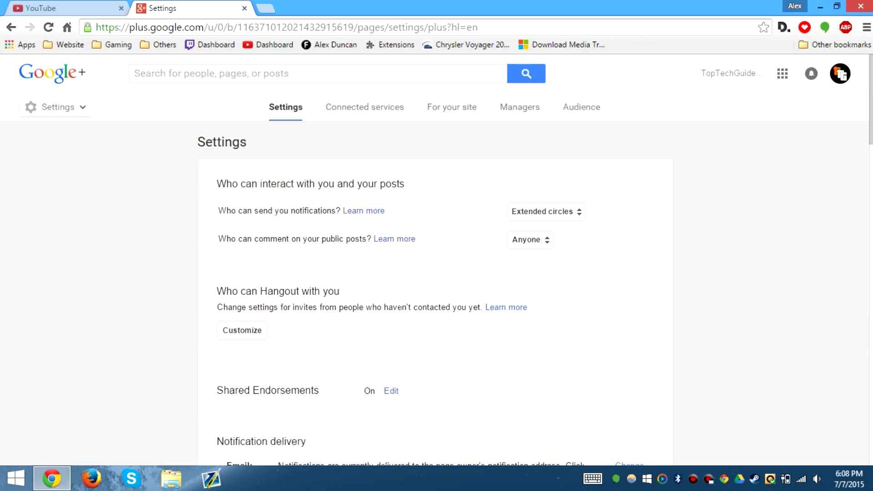
pyautogui.doubleClick(226, 238)
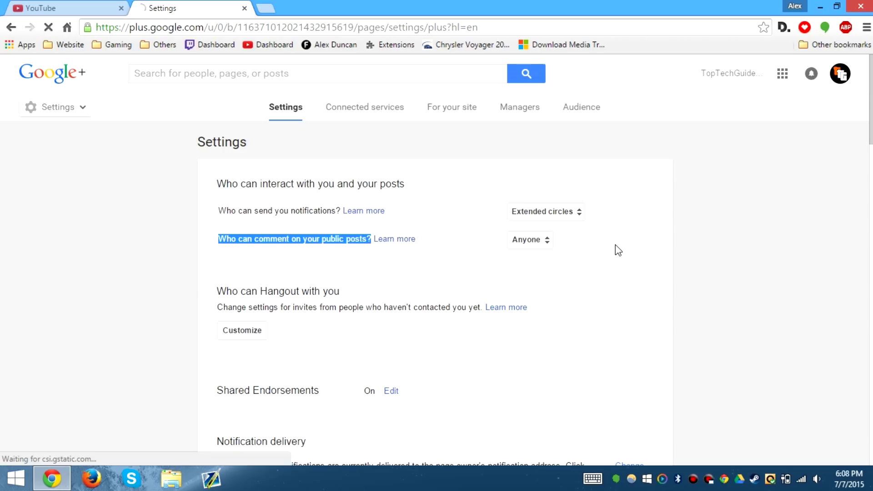
pyautogui.moveTo(588, 246)
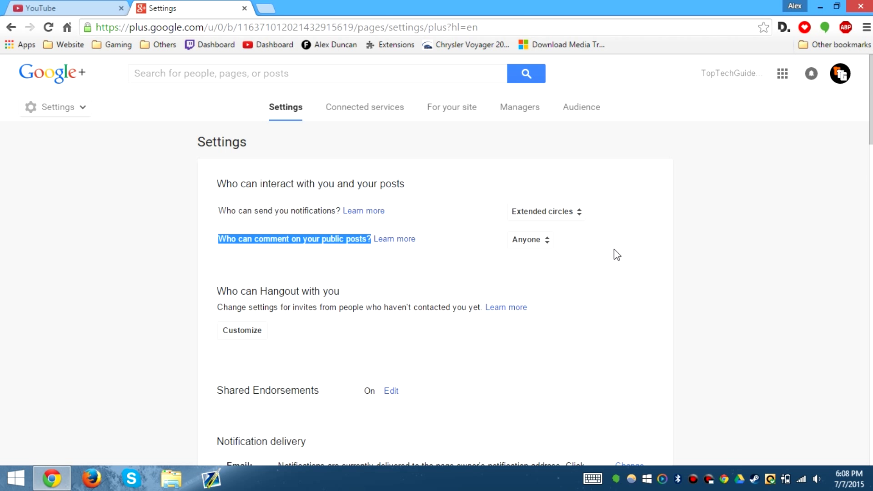
pyautogui.moveTo(550, 241)
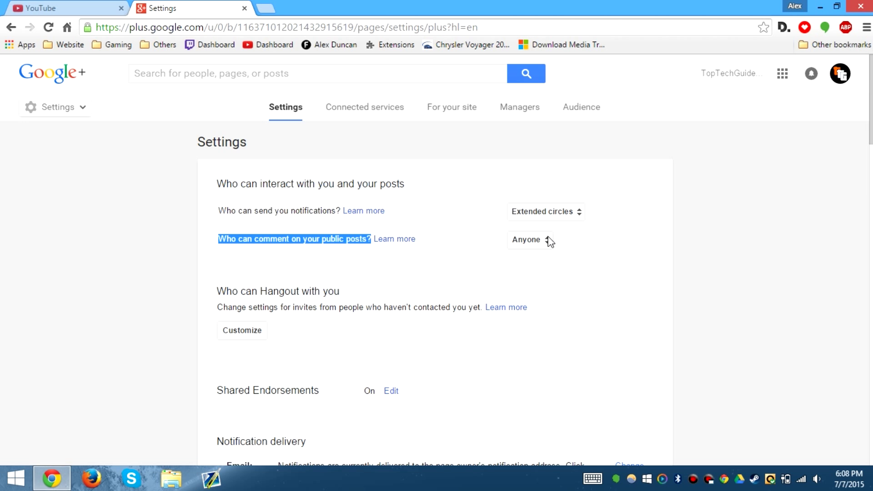
pyautogui.moveTo(497, 204)
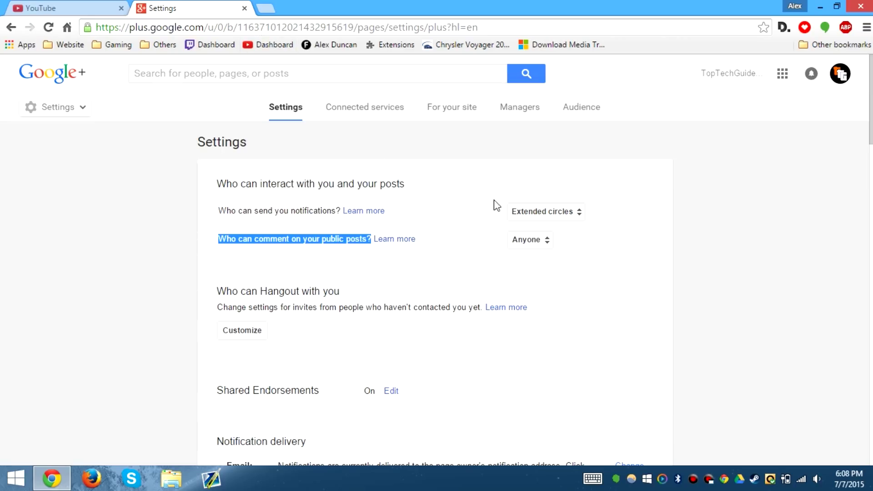
pyautogui.moveTo(245, 8)
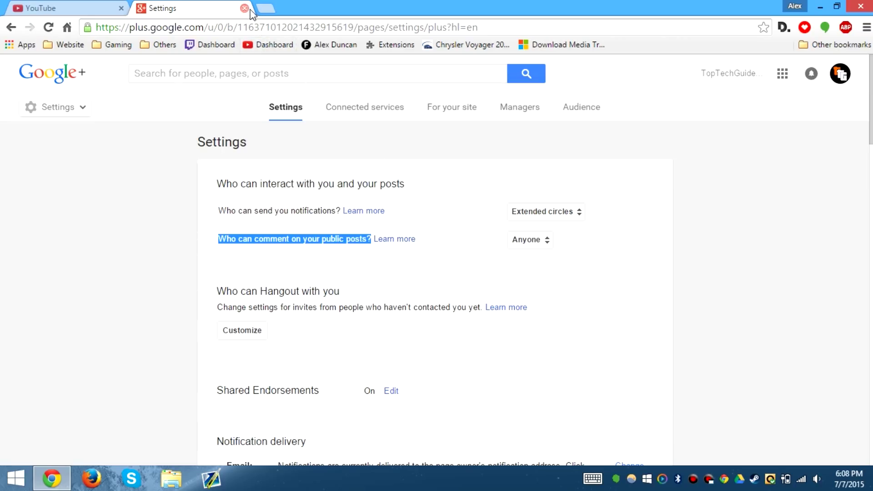